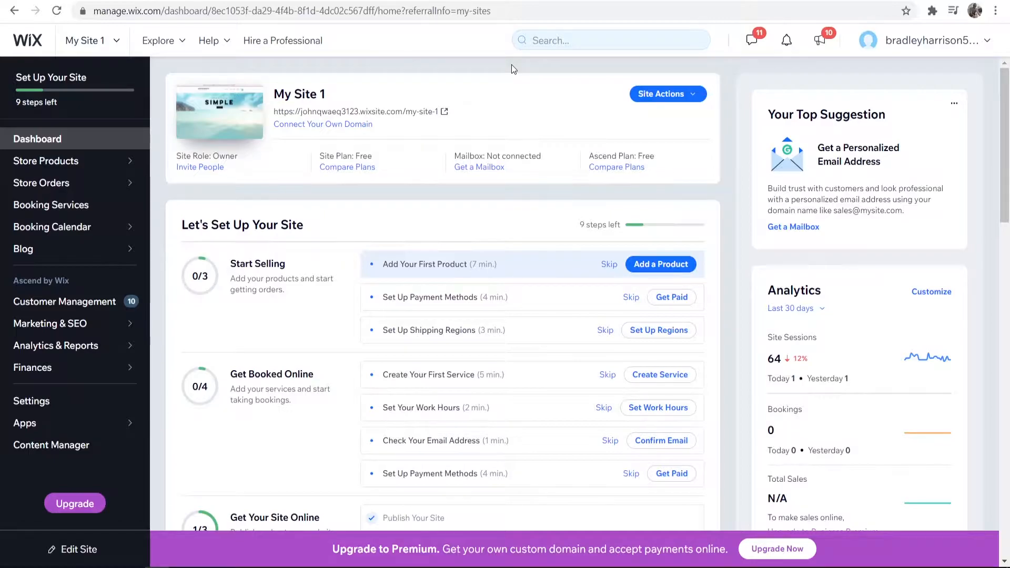
Launch the editor for My Site 1 via Site Actions > Edit Site.
{"action": "left_click", "coordinate": [667, 94]}
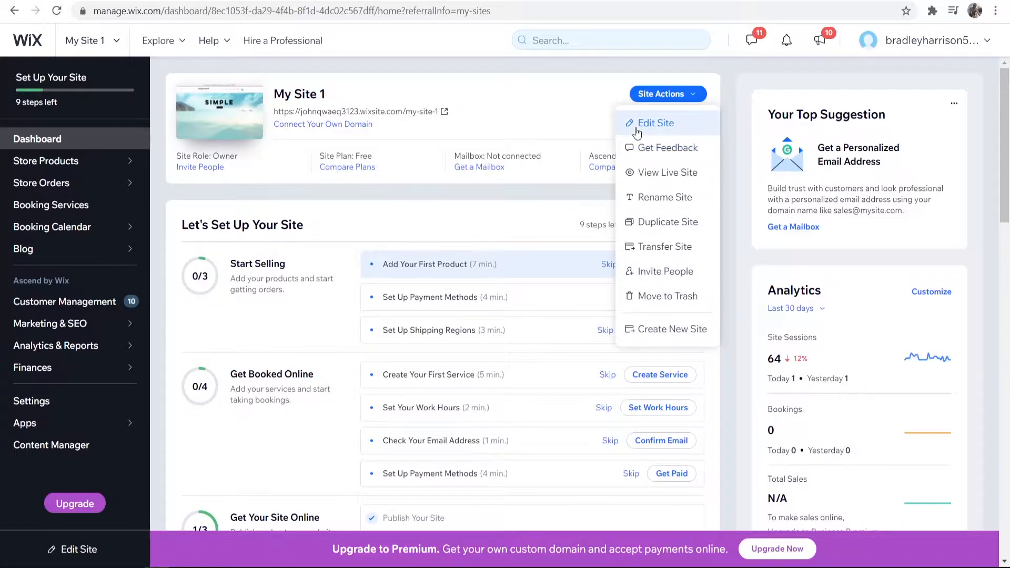
{"action": "left_click", "coordinate": [657, 123]}
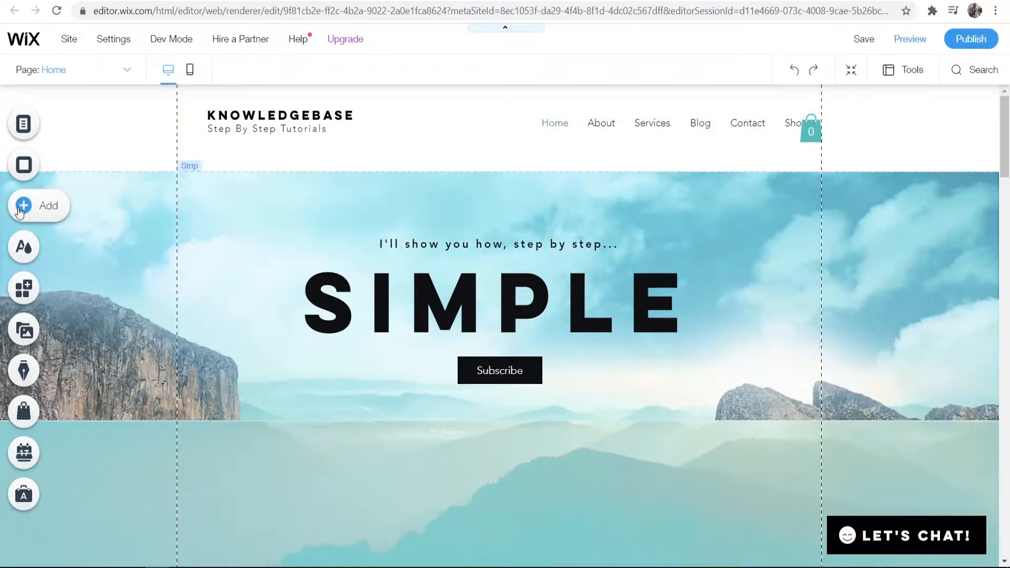
Search the Add panel for 'maps' and add a Google Maps widget below the SIMPLE banner.
{"action": "left_click", "coordinate": [23, 205]}
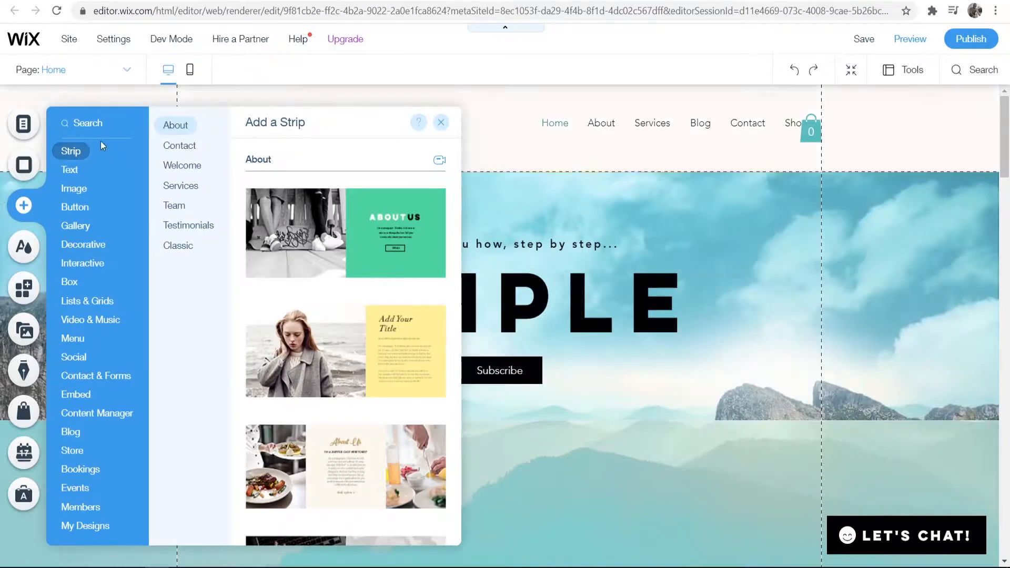
{"action": "left_click", "coordinate": [982, 69]}
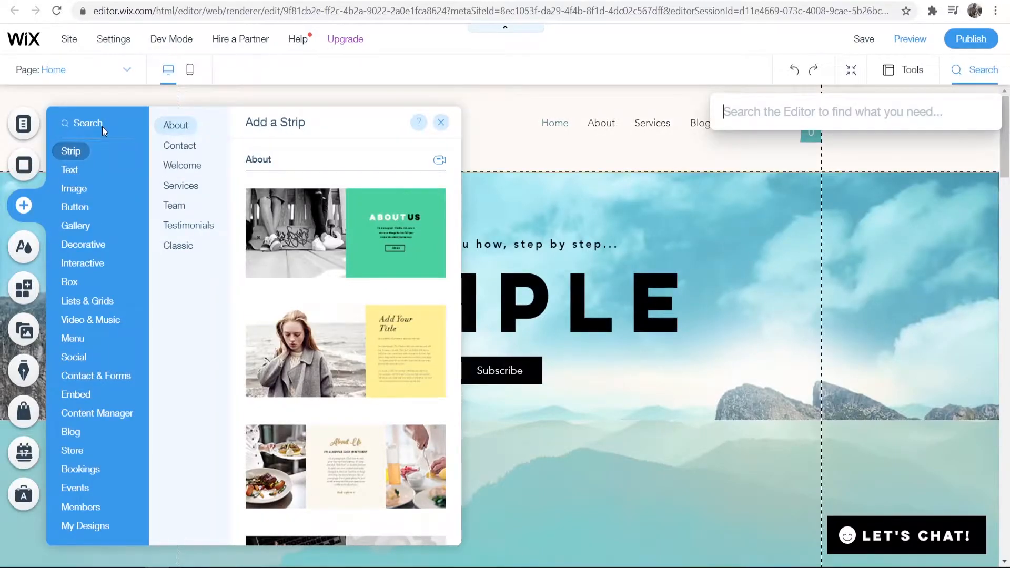
{"action": "type", "text": "maps"}
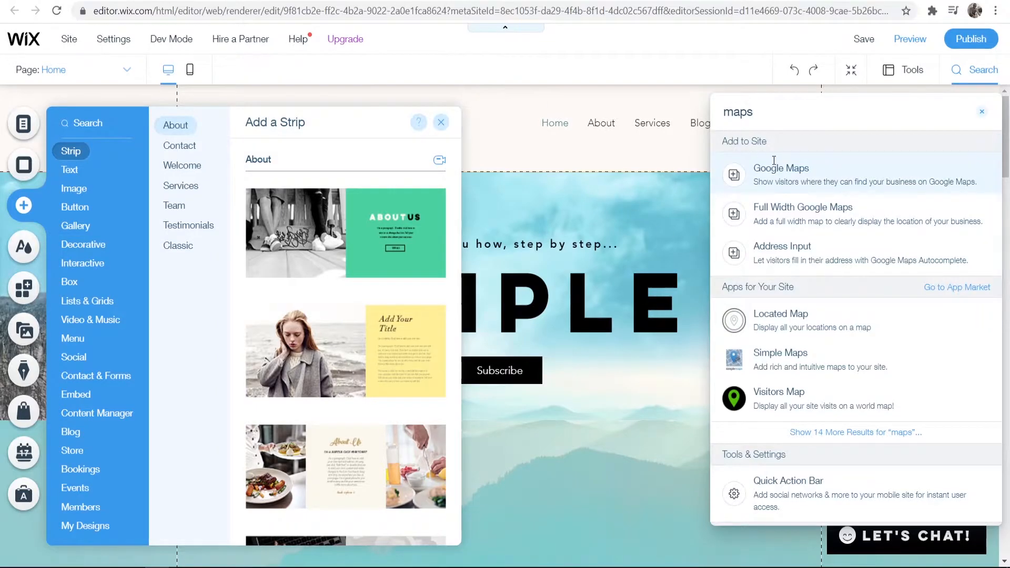
{"action": "left_click", "coordinate": [780, 174]}
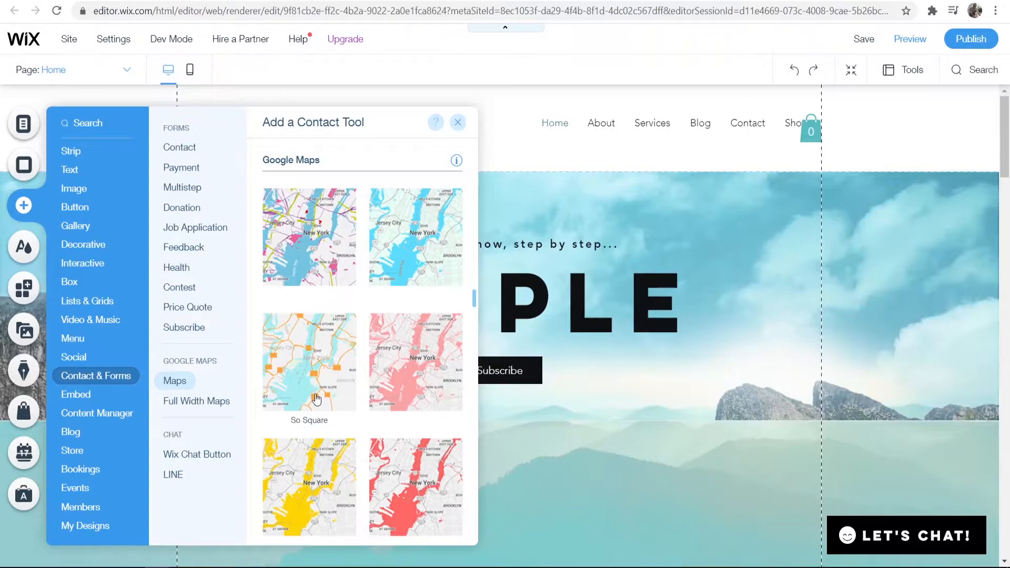
{"action": "scroll", "scroll_direction": "down", "scroll_amount": 3}
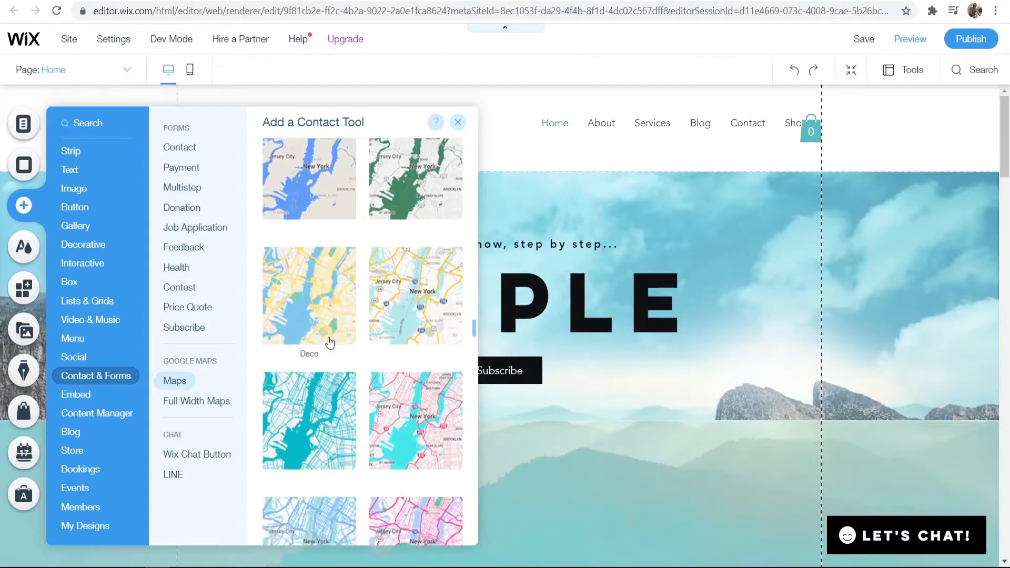
{"action": "scroll", "scroll_direction": "down", "scroll_amount": 3}
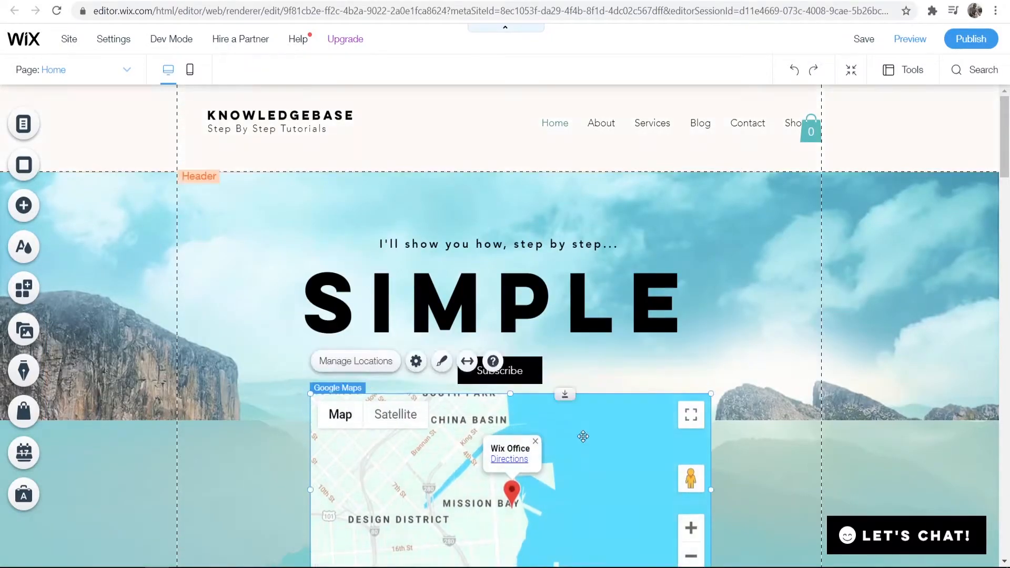
Move the map left and down so it sits just below the mountain banner.
{"action": "scroll", "scroll_direction": "down", "scroll_amount": 3}
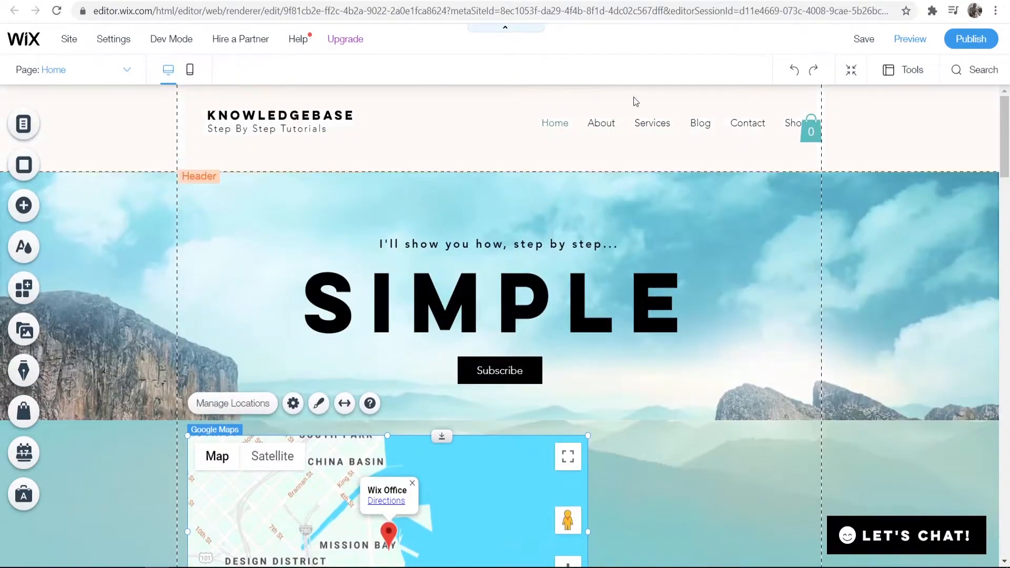
{"action": "scroll", "scroll_direction": "down", "scroll_amount": 3}
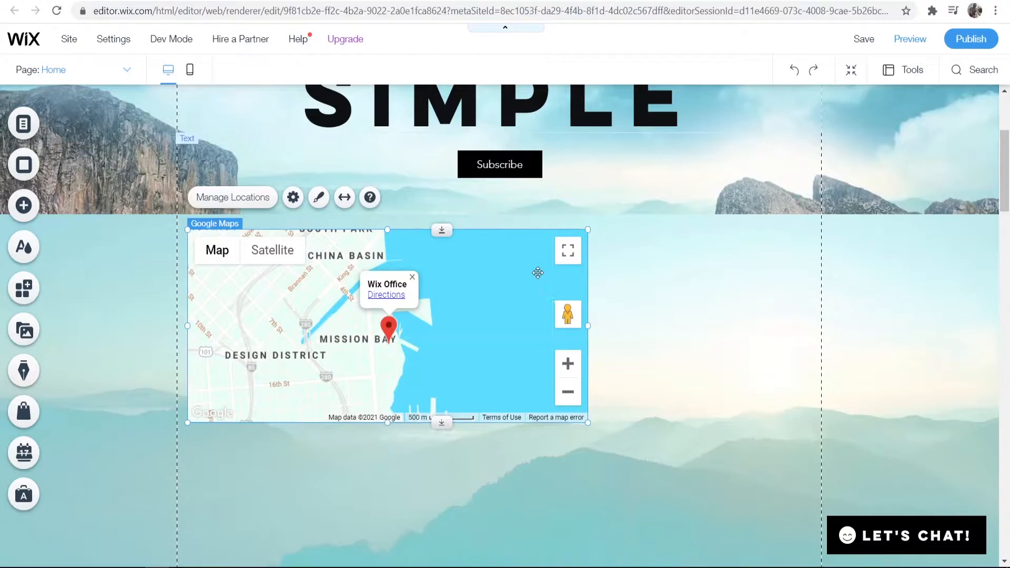
{"action": "left_click", "coordinate": [233, 198]}
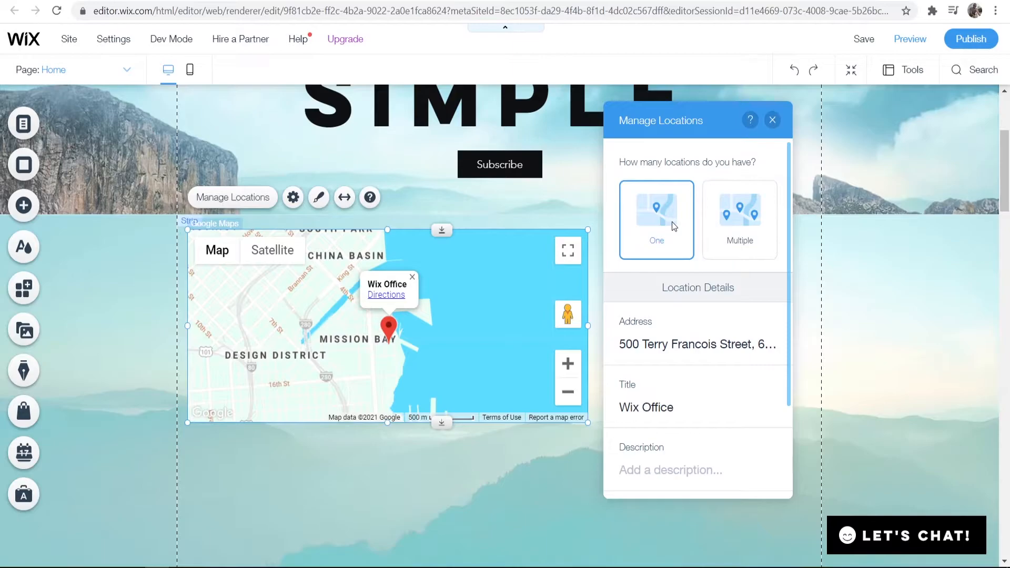
{"action": "mouse_move", "coordinate": [724, 284]}
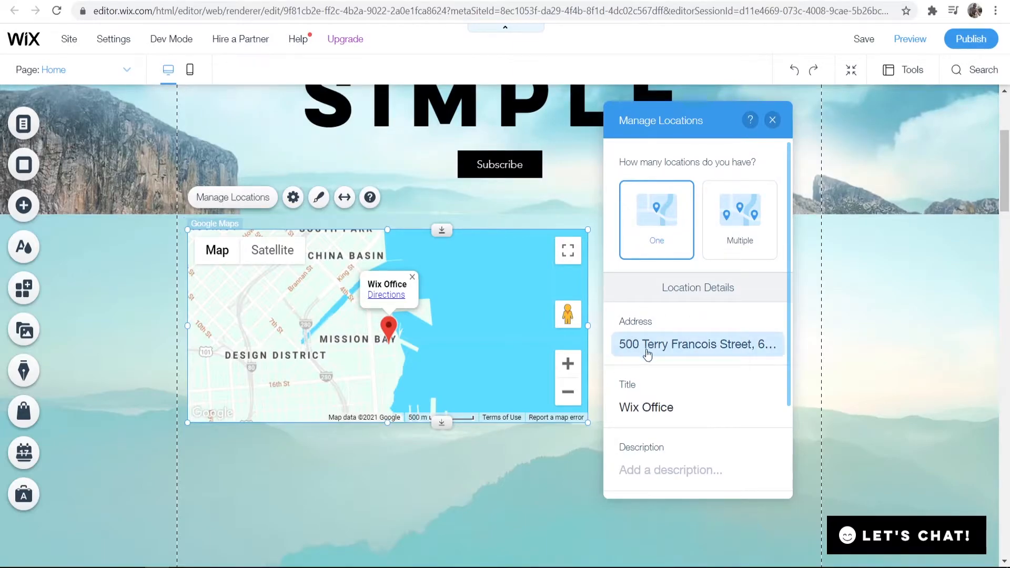
{"action": "left_click", "coordinate": [698, 344]}
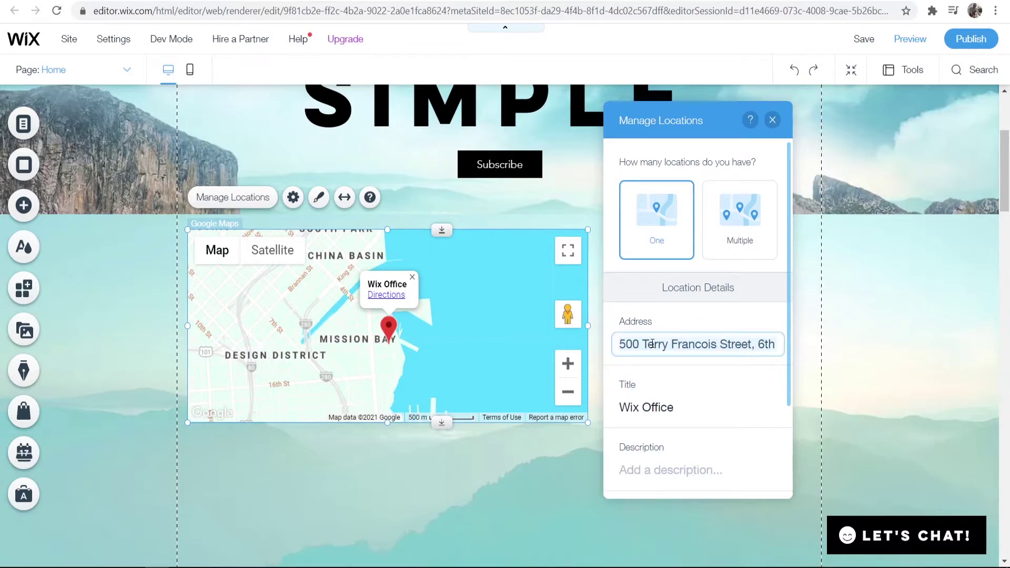
{"action": "type", "text": "Rd, Loughborough LE12 9YE"}
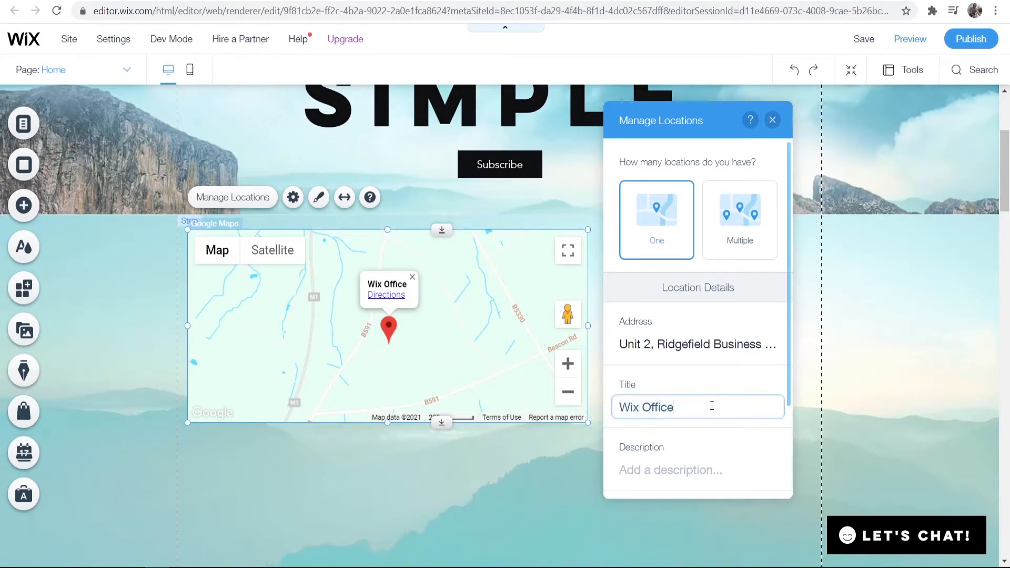
{"action": "type", "text": "Business Name"}
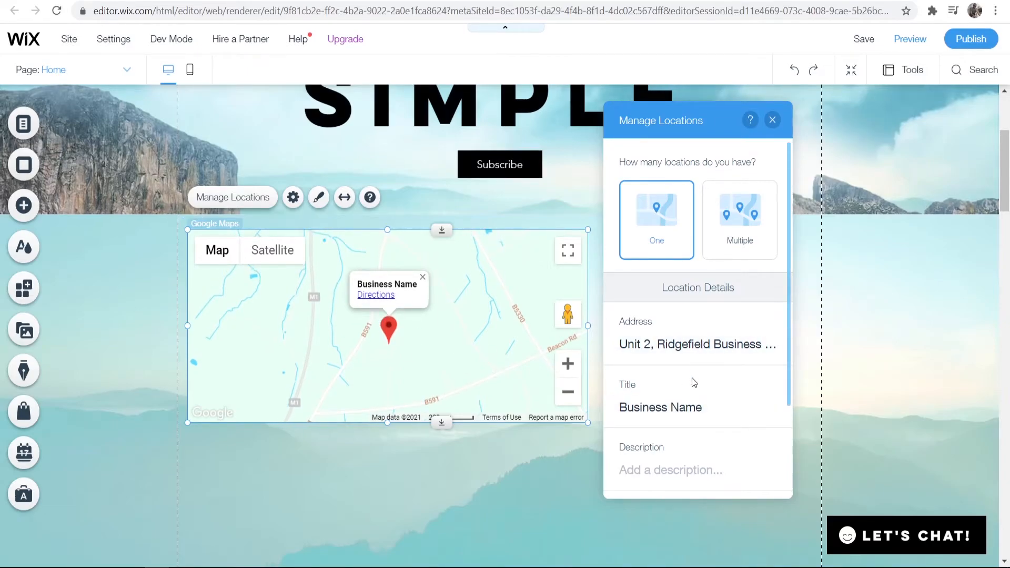
{"action": "scroll", "scroll_direction": "down", "scroll_amount": 3}
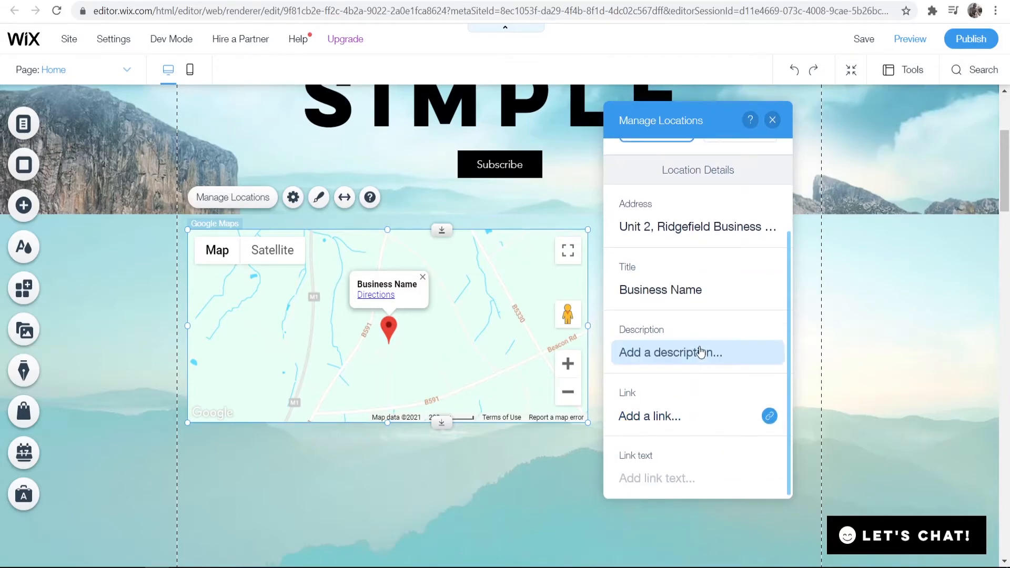
{"action": "left_click", "coordinate": [772, 119]}
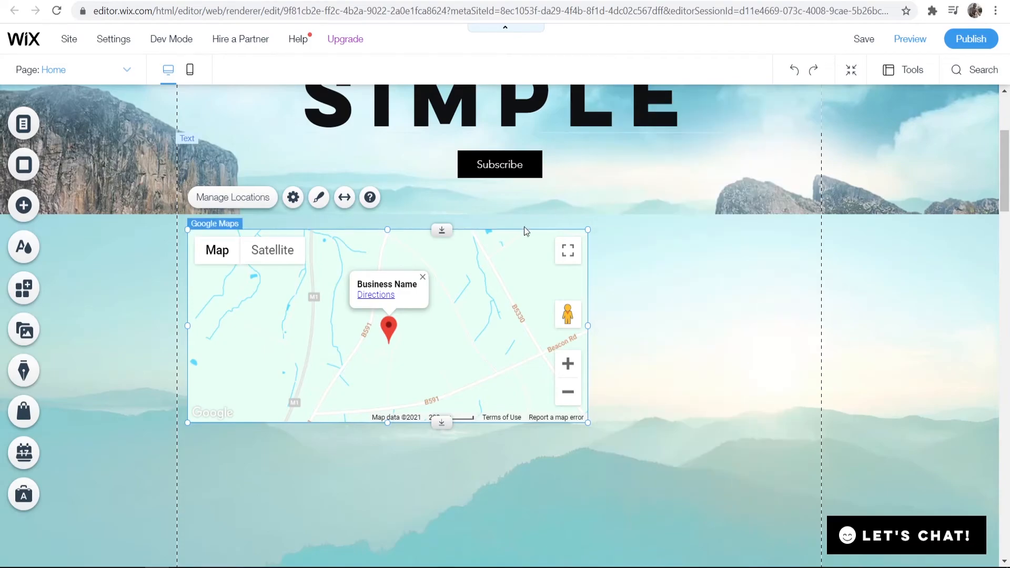
{"action": "mouse_move", "coordinate": [910, 39]}
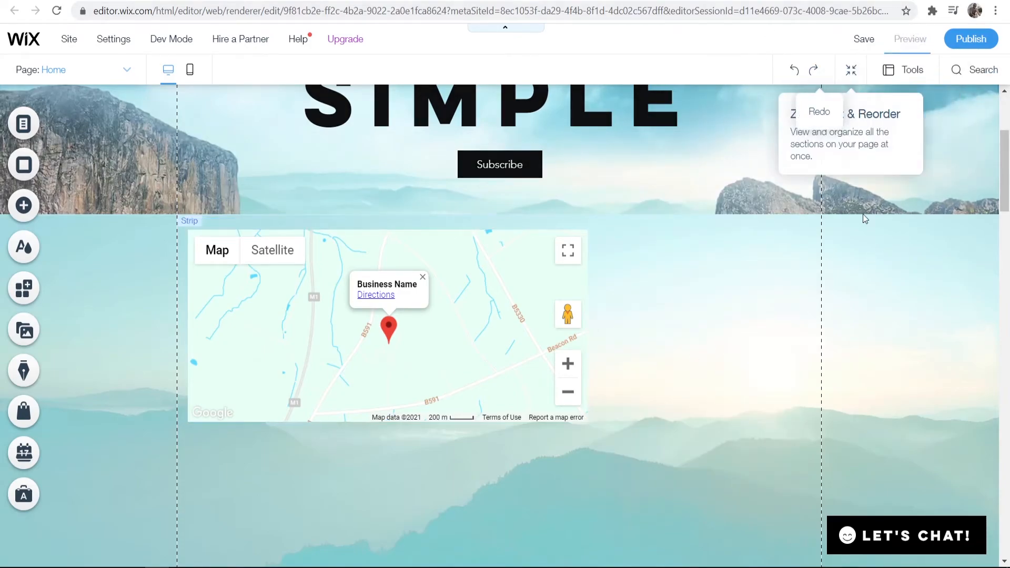
Preview the site to see the live map with the Business Name pin offering directions.
{"action": "left_click", "coordinate": [910, 39]}
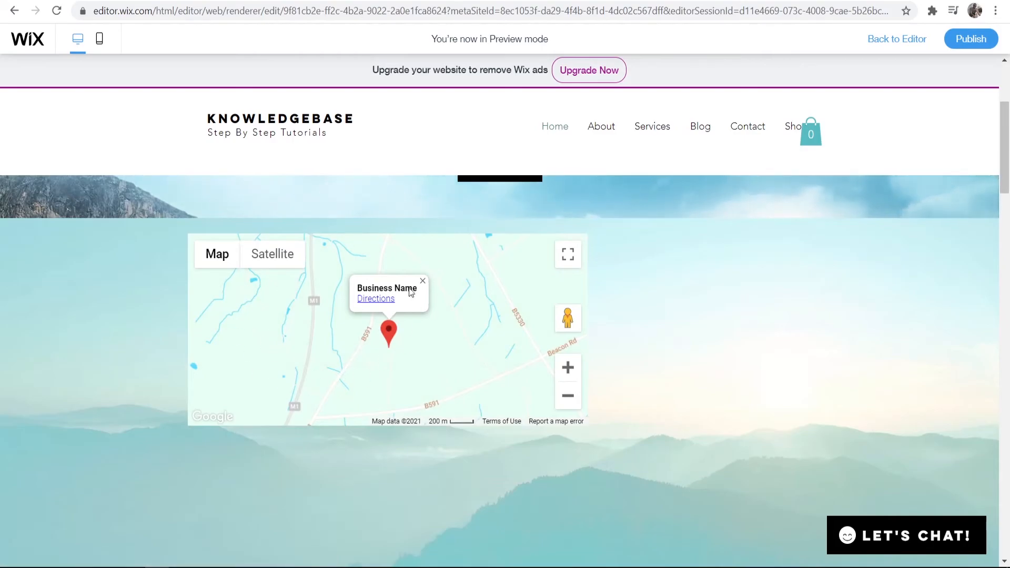
{"action": "mouse_move", "coordinate": [369, 302]}
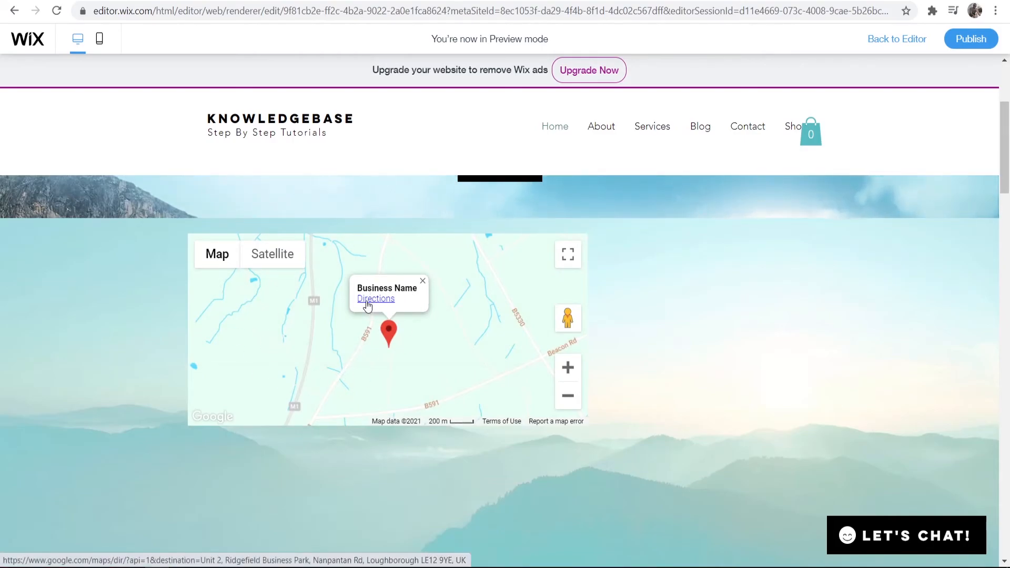
{"action": "mouse_move", "coordinate": [833, 316]}
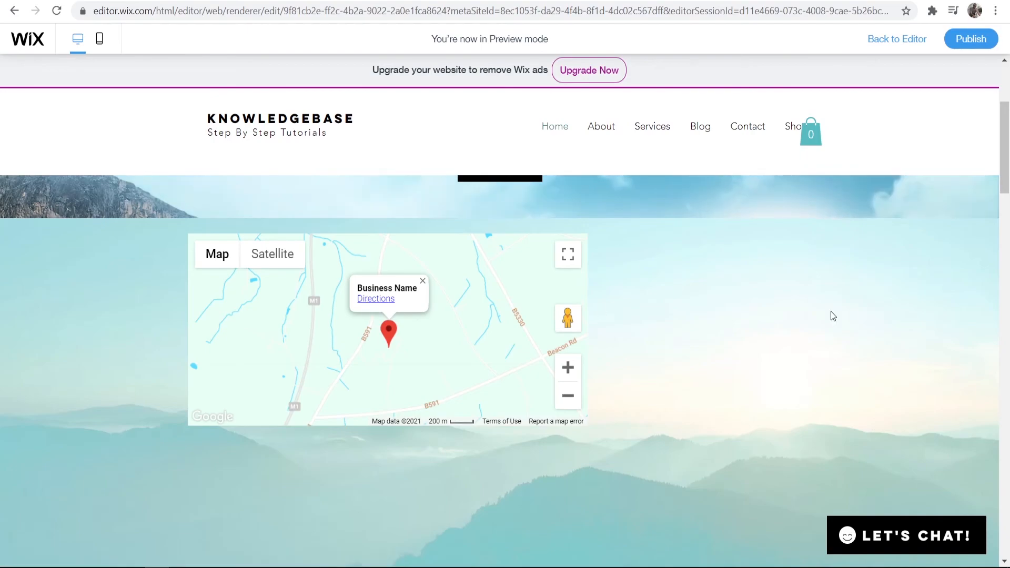